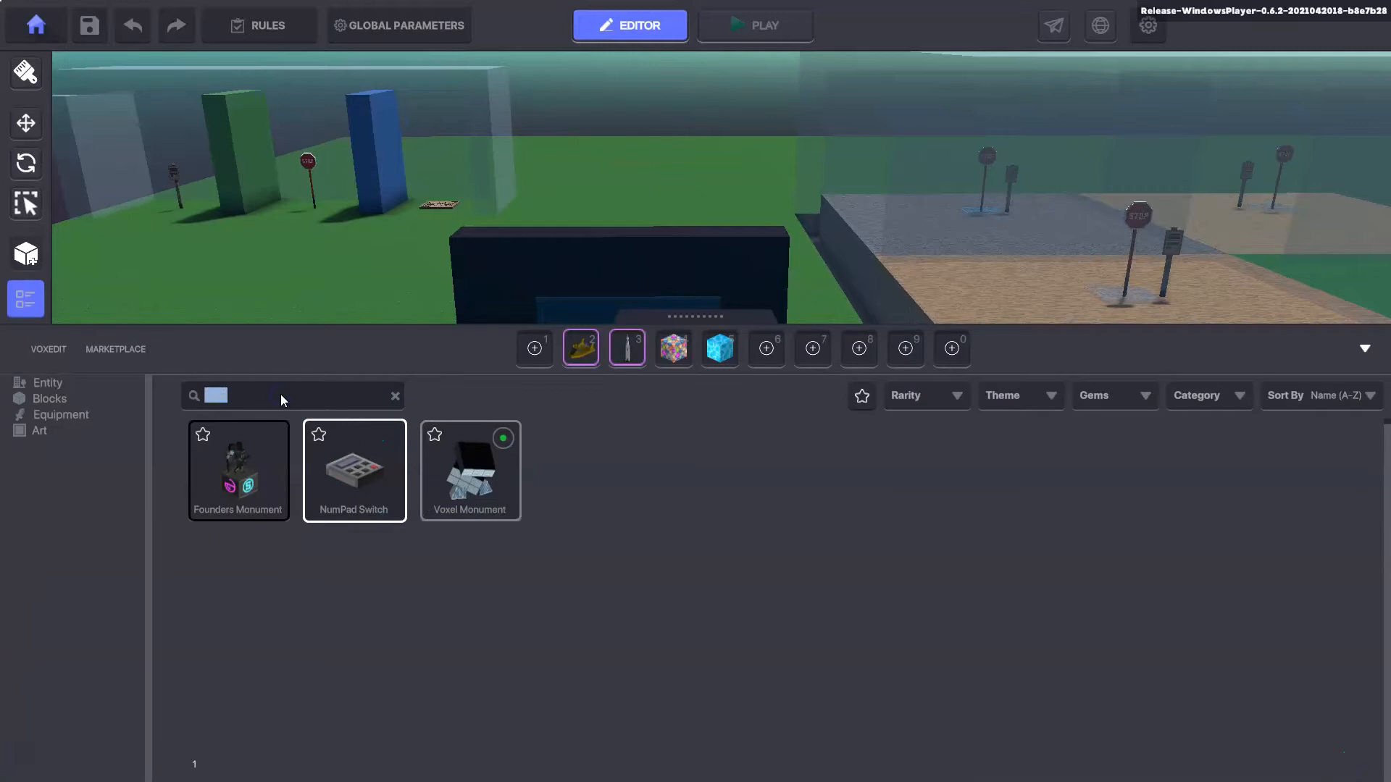
Find the Billboard Frame in the asset library by searching 'frame' and place it beside the dark block
{"action": "type", "text": "frame"}
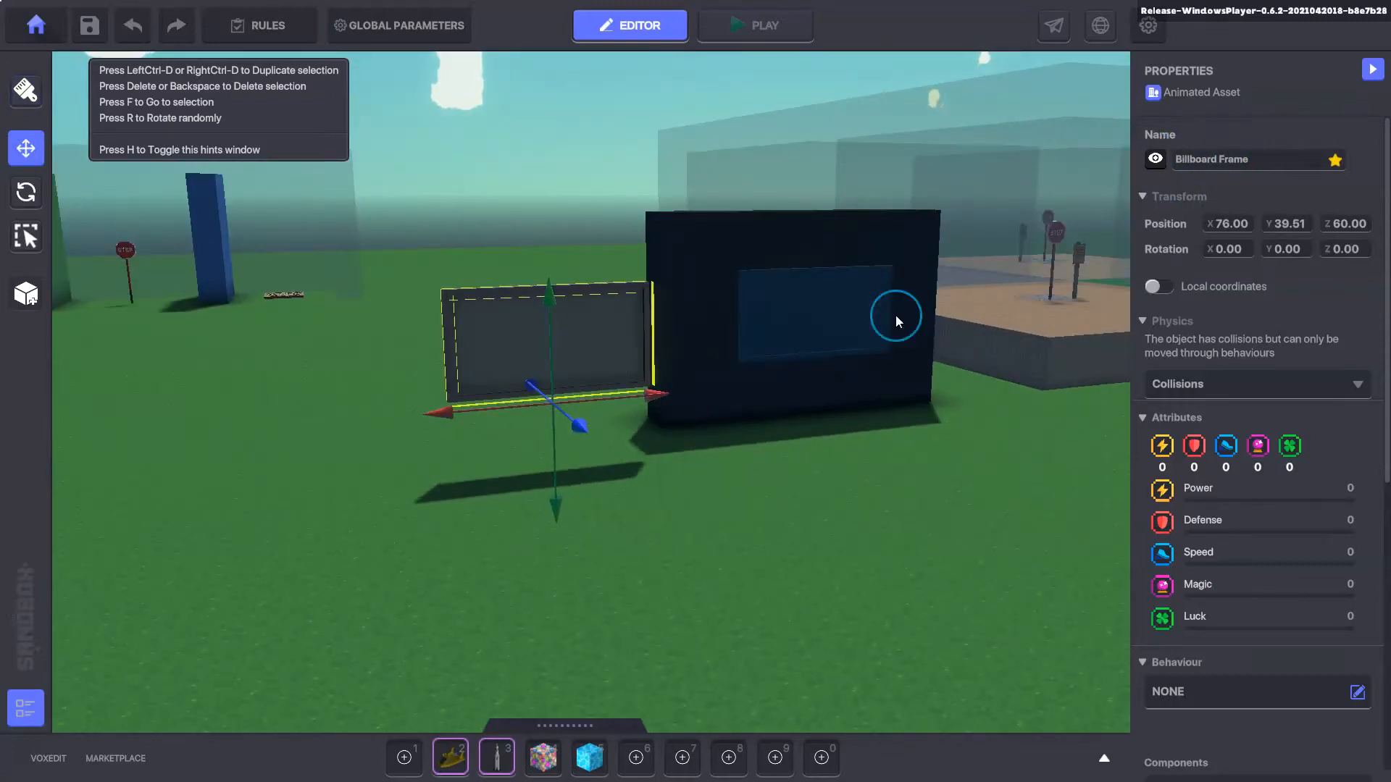
Add an NFTImage component to the Billboard Frame and start its Asset URL entry
{"action": "scroll", "scroll_direction": "down", "scroll_amount": 3}
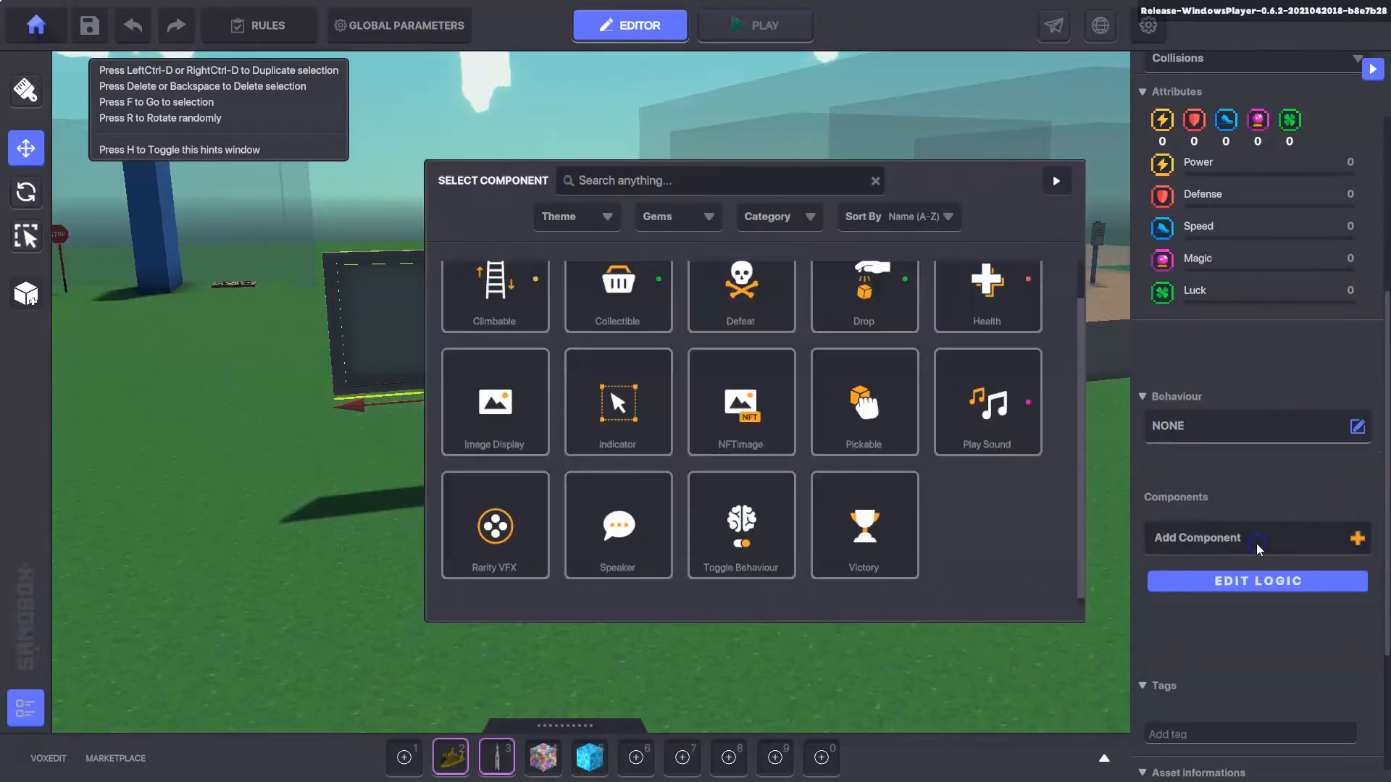
{"action": "mouse_move", "coordinate": [502, 433]}
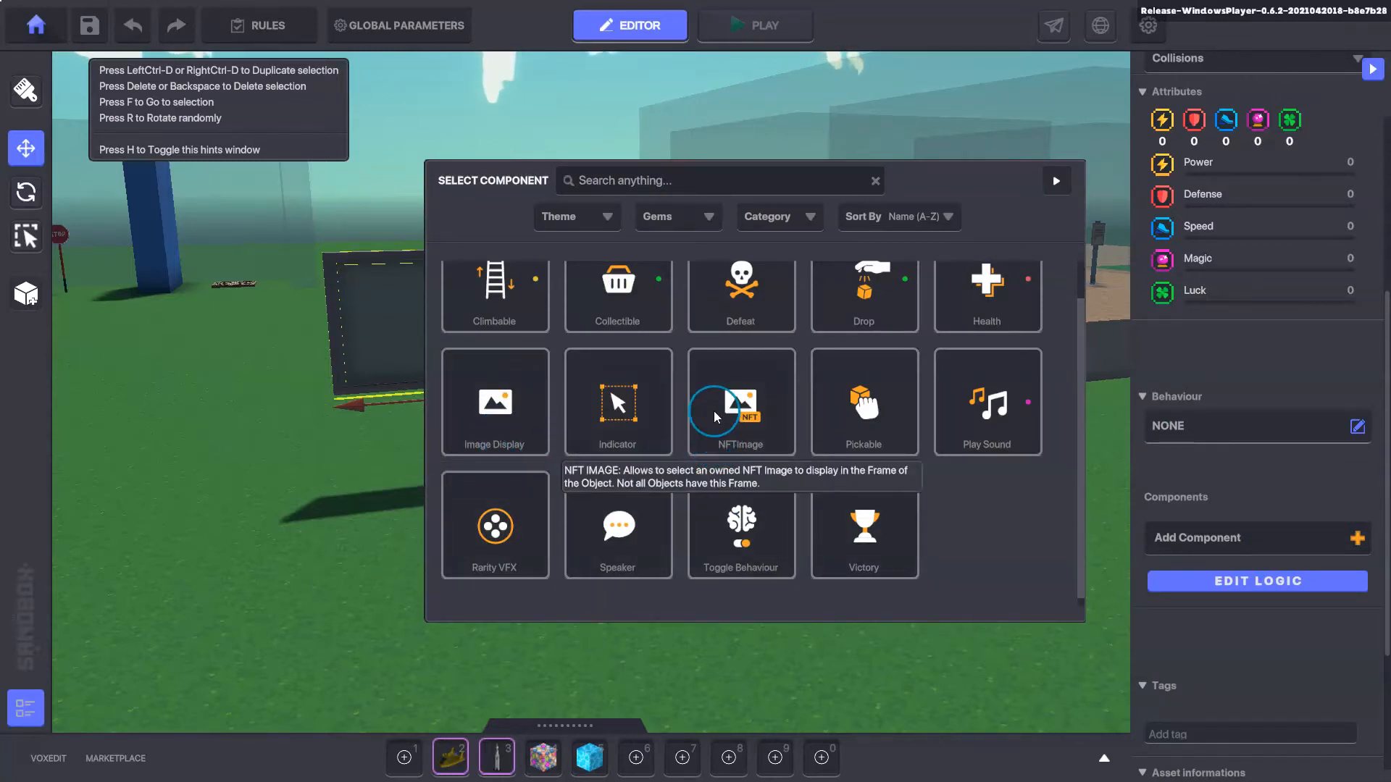
{"action": "left_click", "coordinate": [741, 403]}
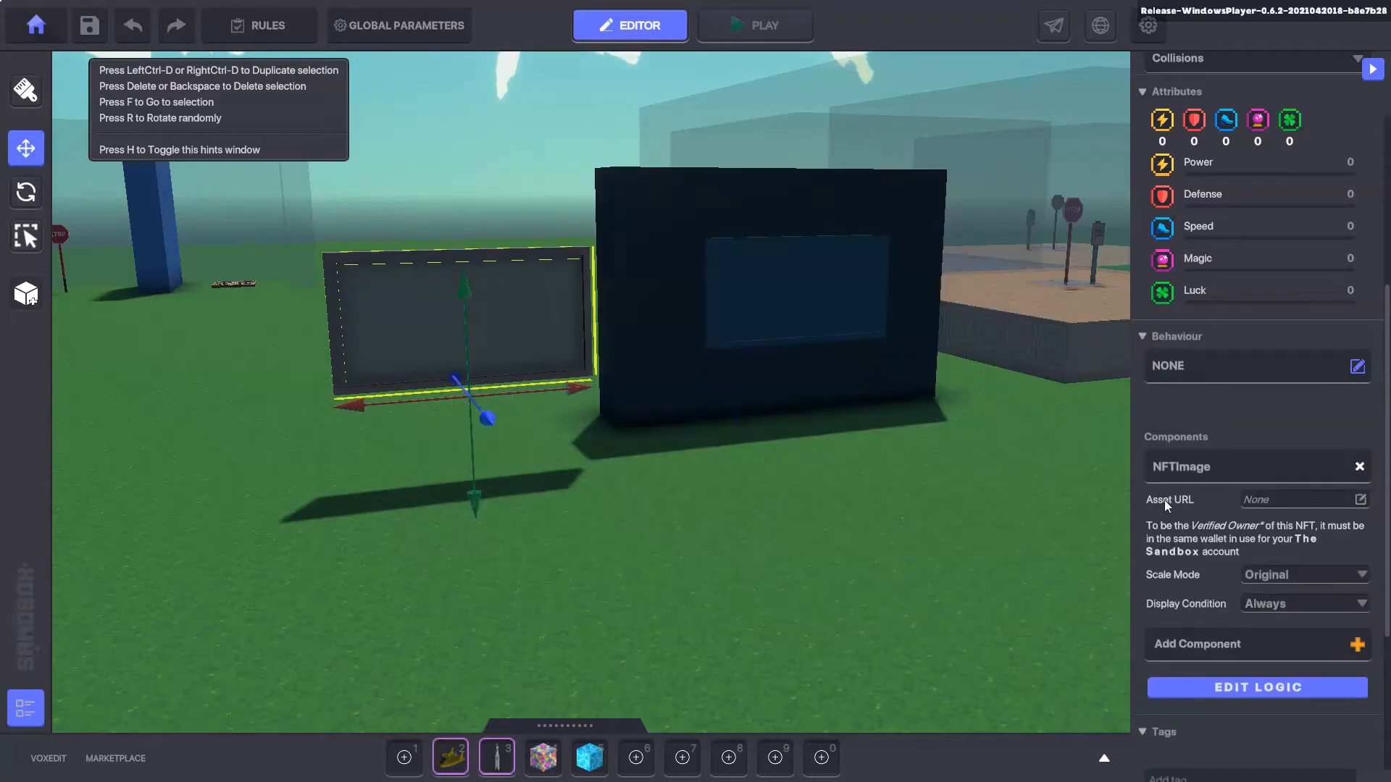
{"action": "left_click", "coordinate": [1272, 499]}
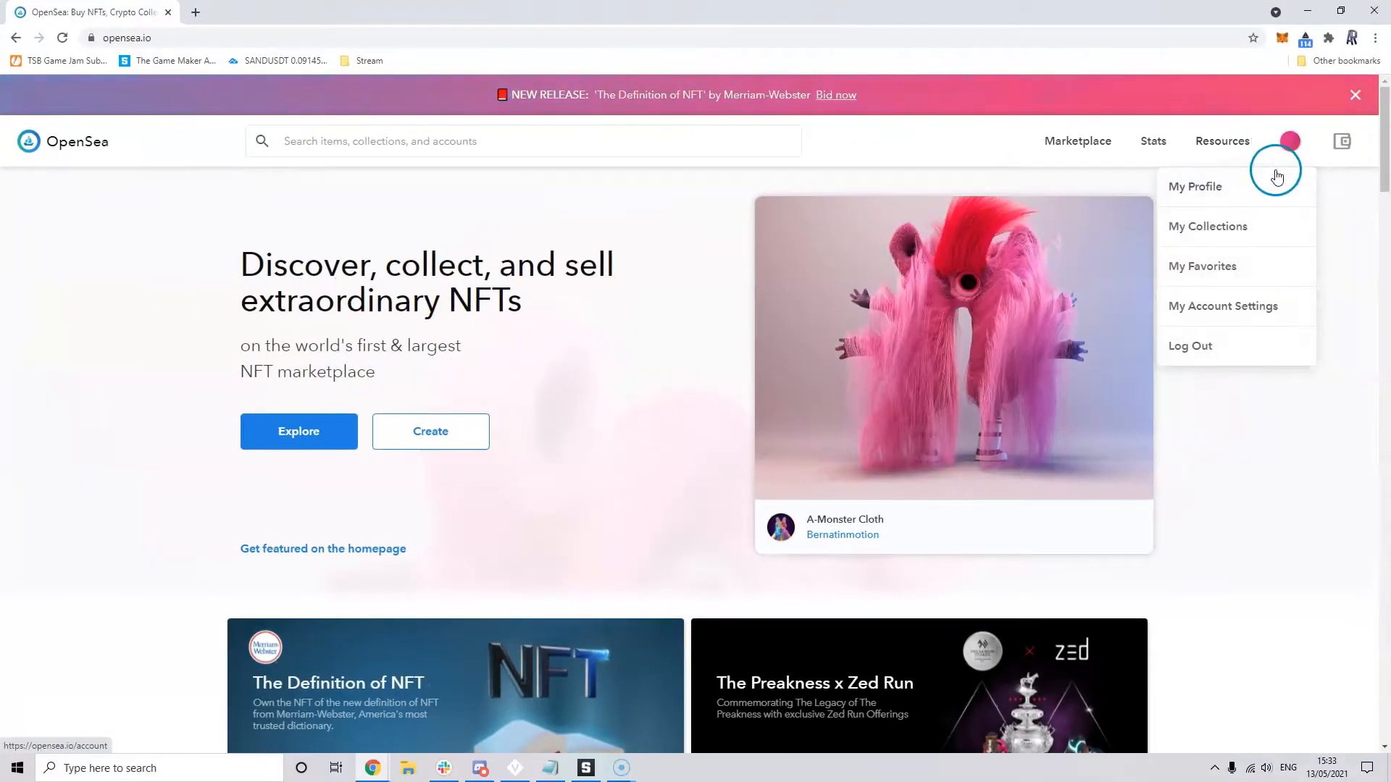
From My Profile, copy the share link of the Deep Thought: Theory of Everything NFT
{"action": "left_click", "coordinate": [1194, 187]}
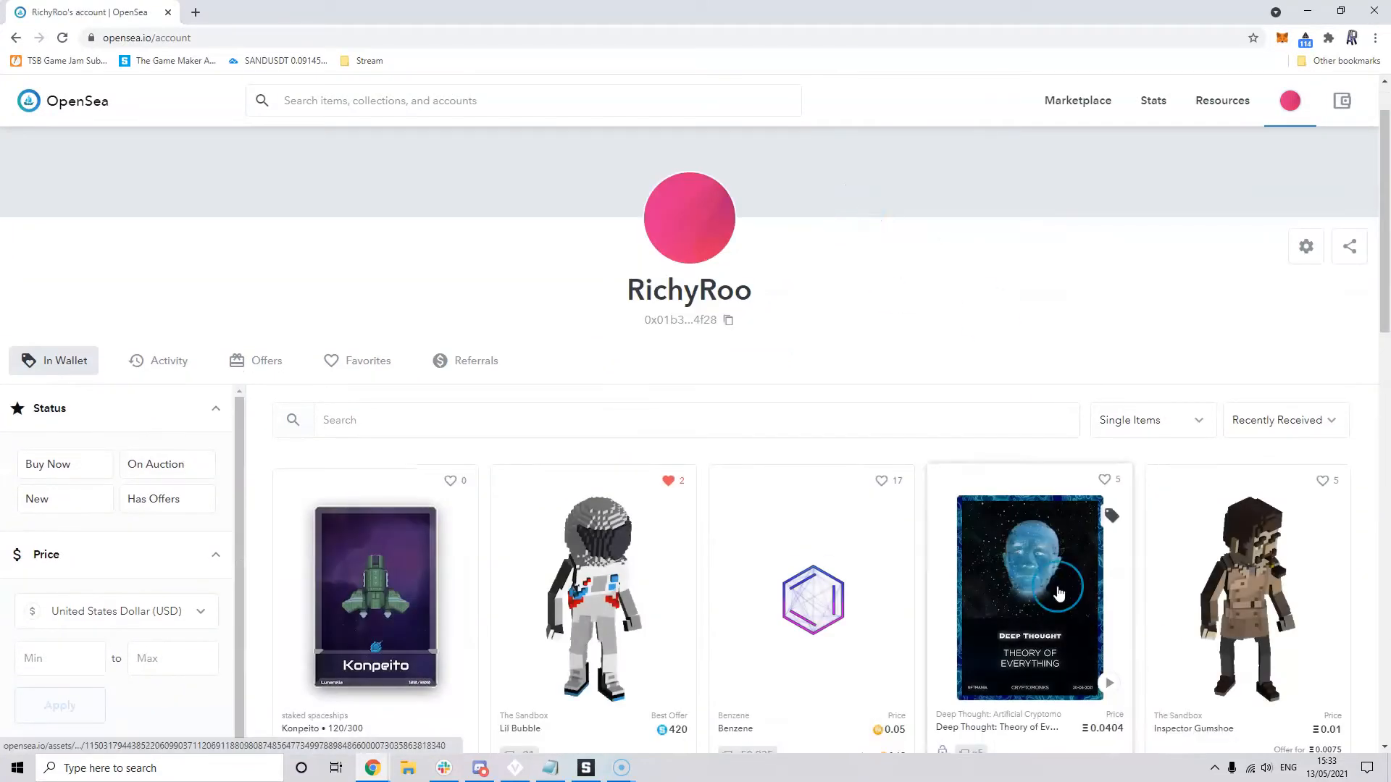
{"action": "left_click", "coordinate": [1057, 594]}
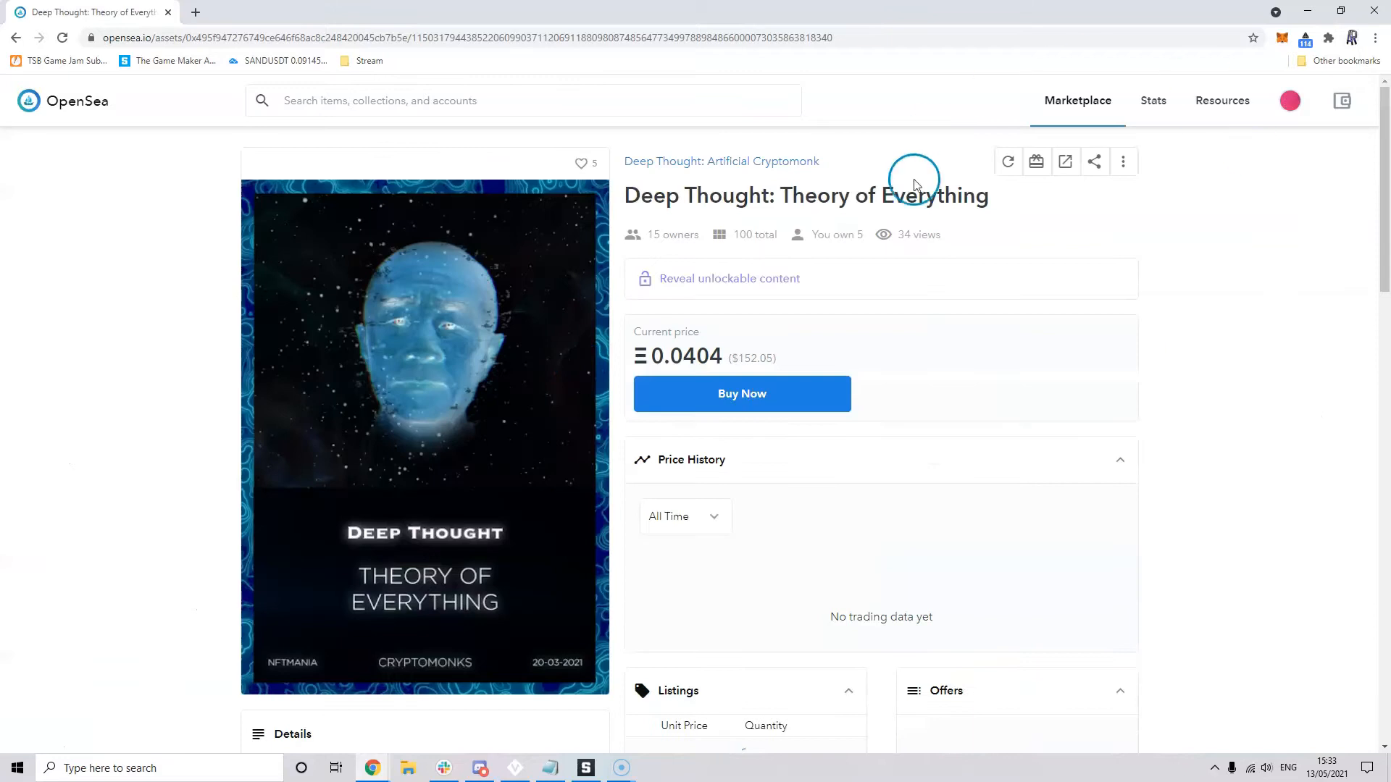
{"action": "left_click", "coordinate": [1095, 161]}
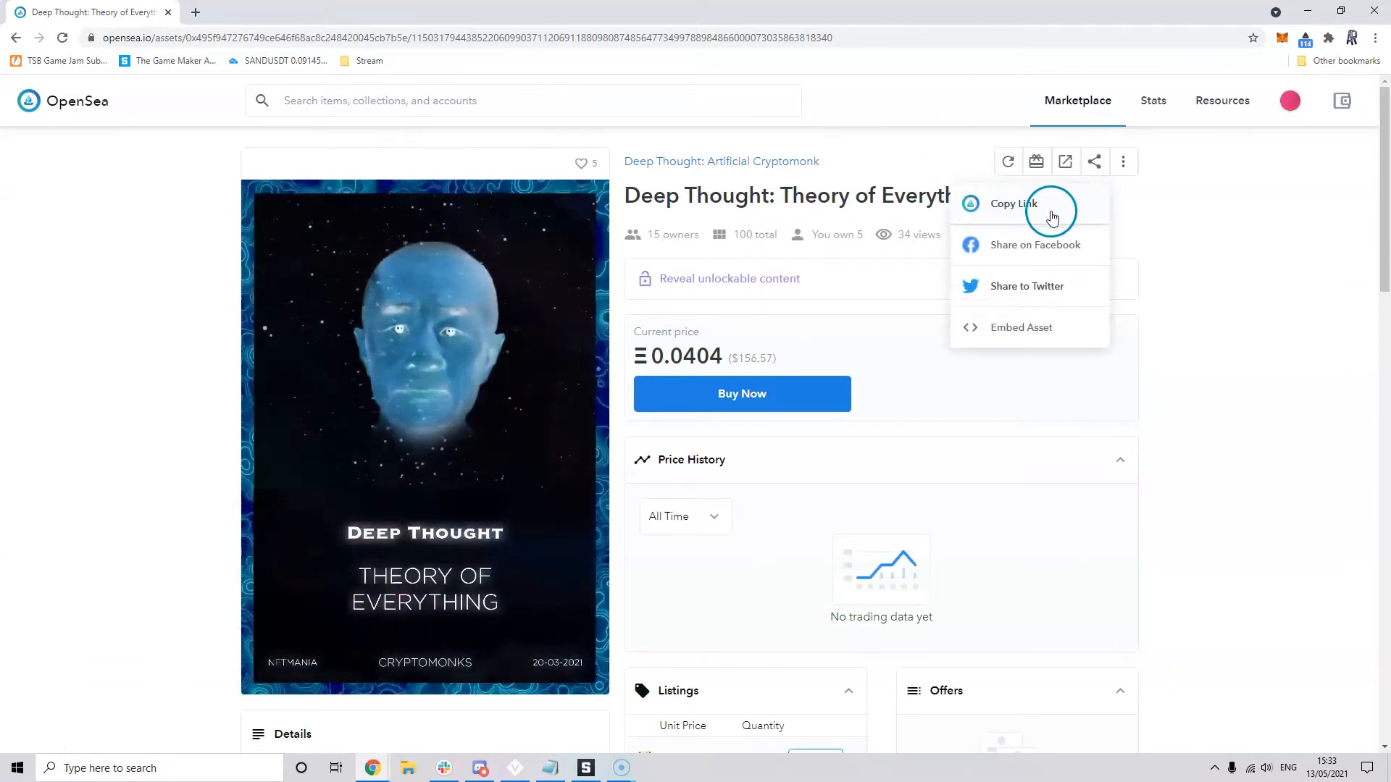
{"action": "left_click", "coordinate": [1012, 203]}
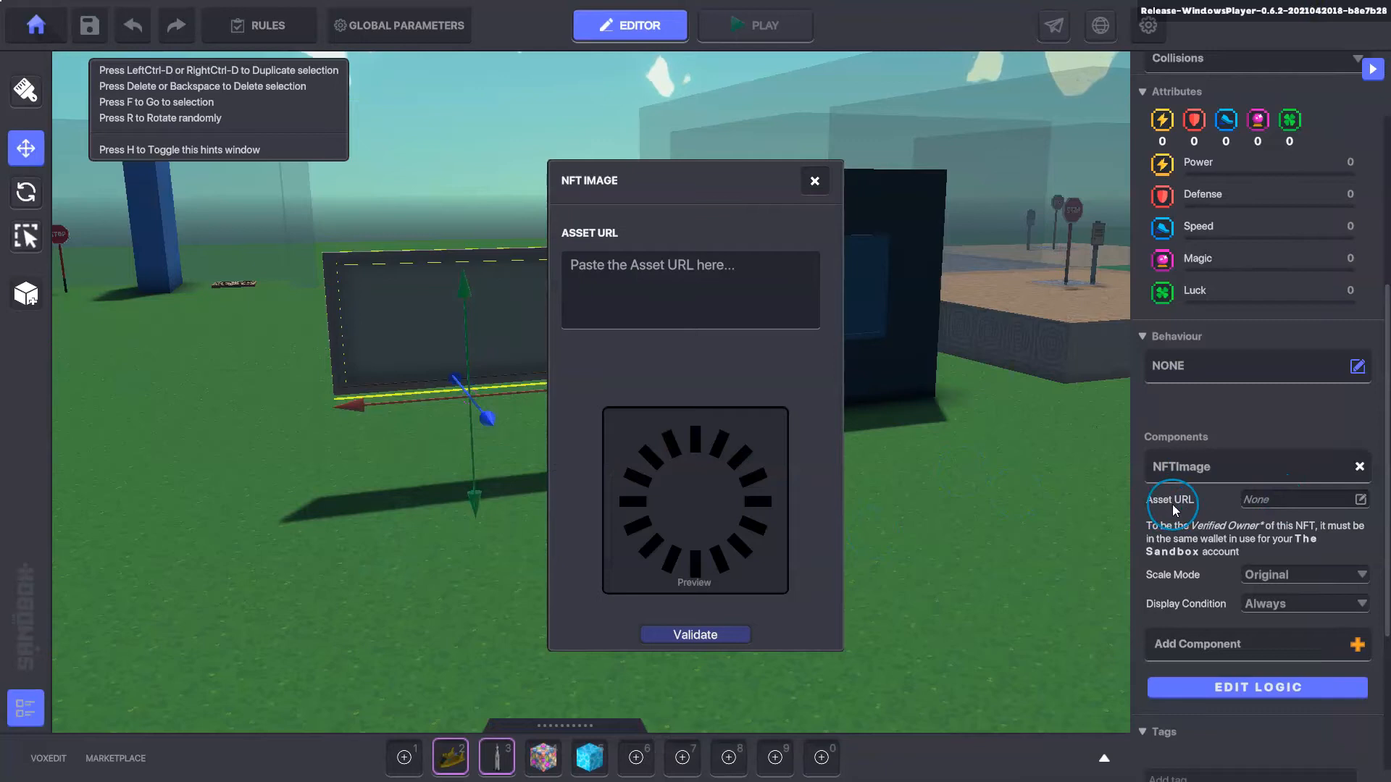
{"action": "mouse_move", "coordinate": [640, 284]}
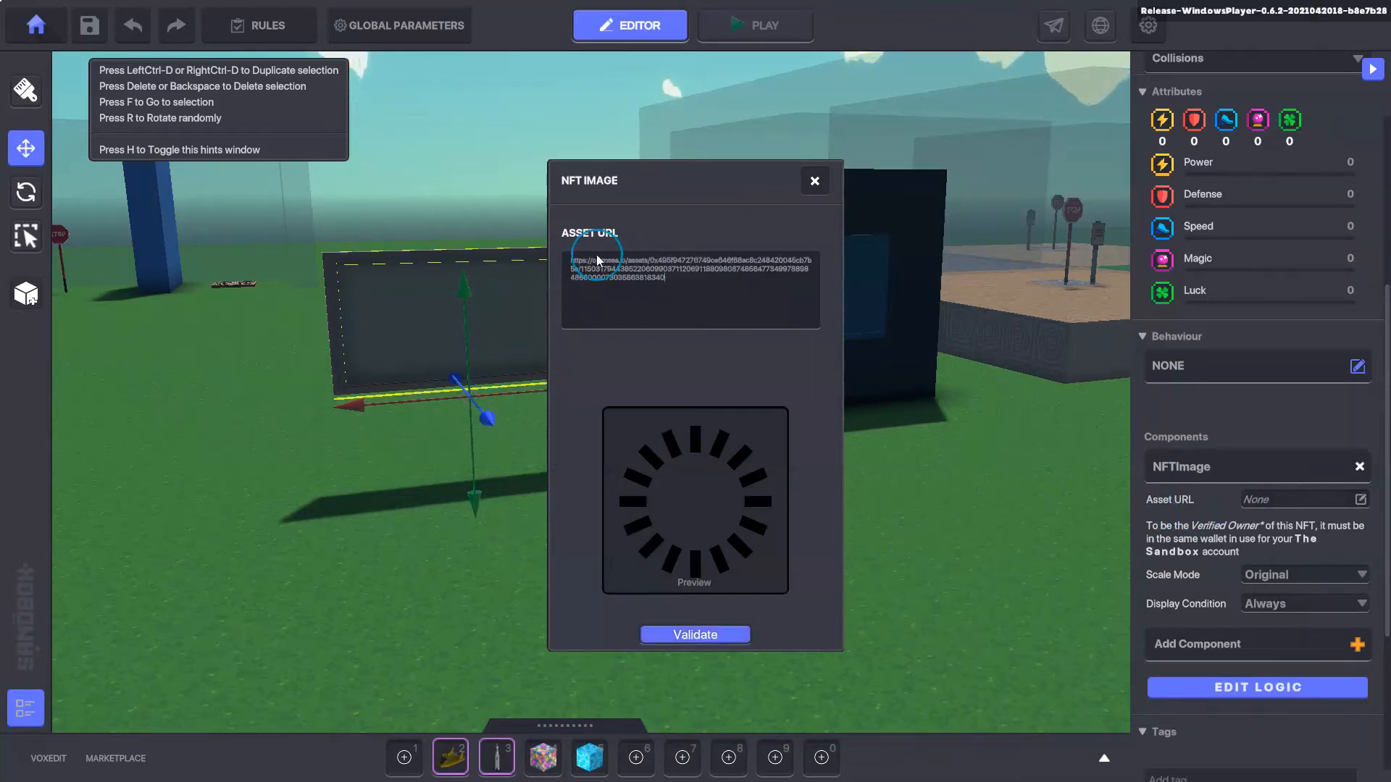
Validate the pasted Deep Thought OpenSea URL and accept its preview for the frame
{"action": "left_click", "coordinate": [694, 635]}
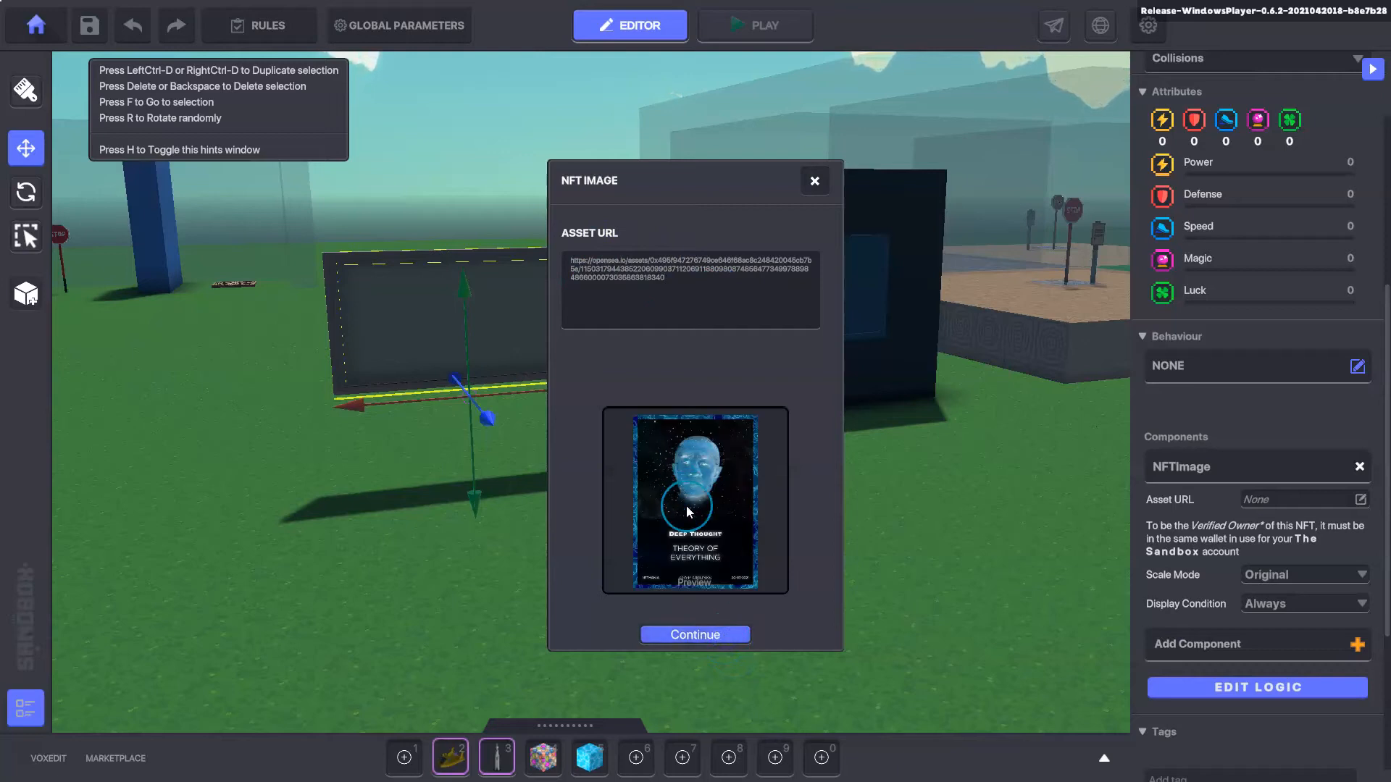
{"action": "left_click", "coordinate": [695, 635]}
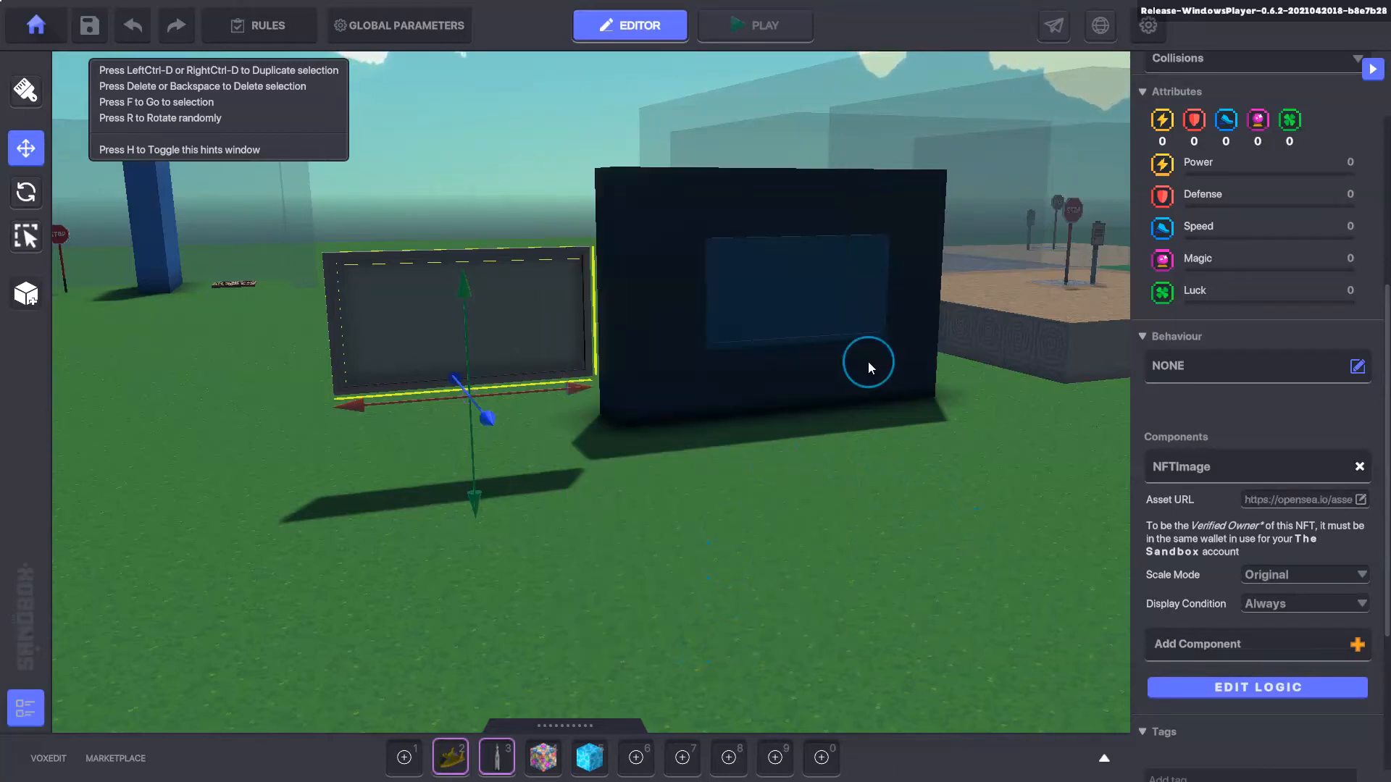
Set the NFTImage Scale Mode to FitToWidth, then change it to FitToHeight
{"action": "left_click", "coordinate": [1304, 574]}
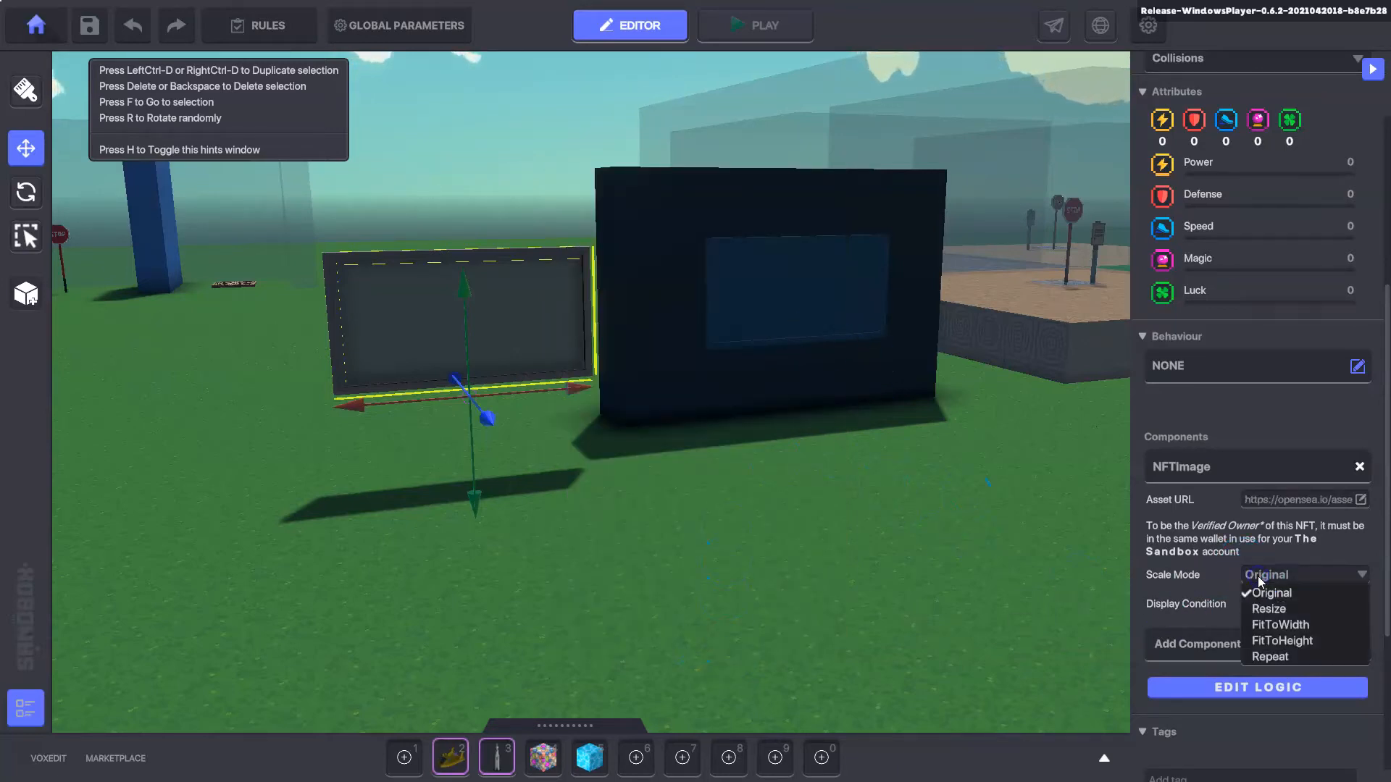
{"action": "left_click", "coordinate": [1281, 625]}
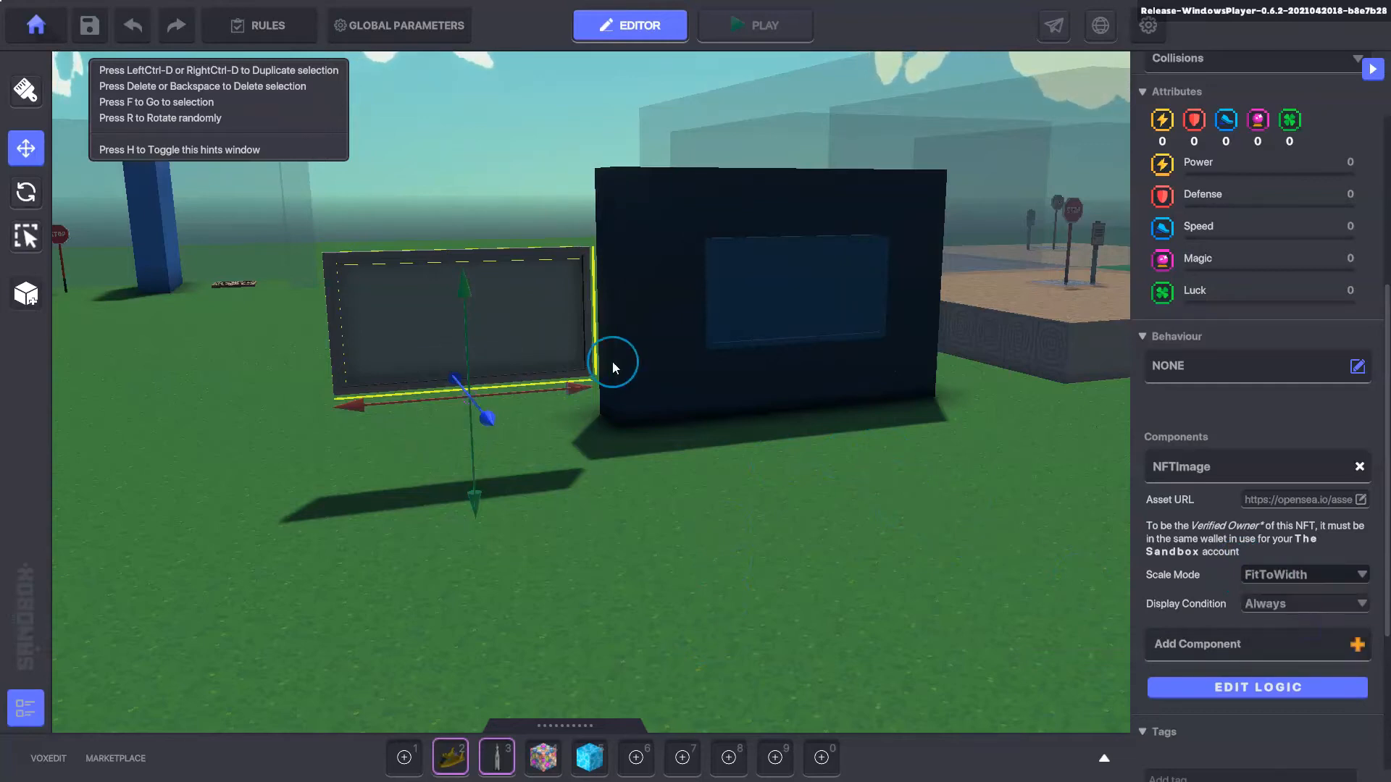
{"action": "mouse_move", "coordinate": [255, 307]}
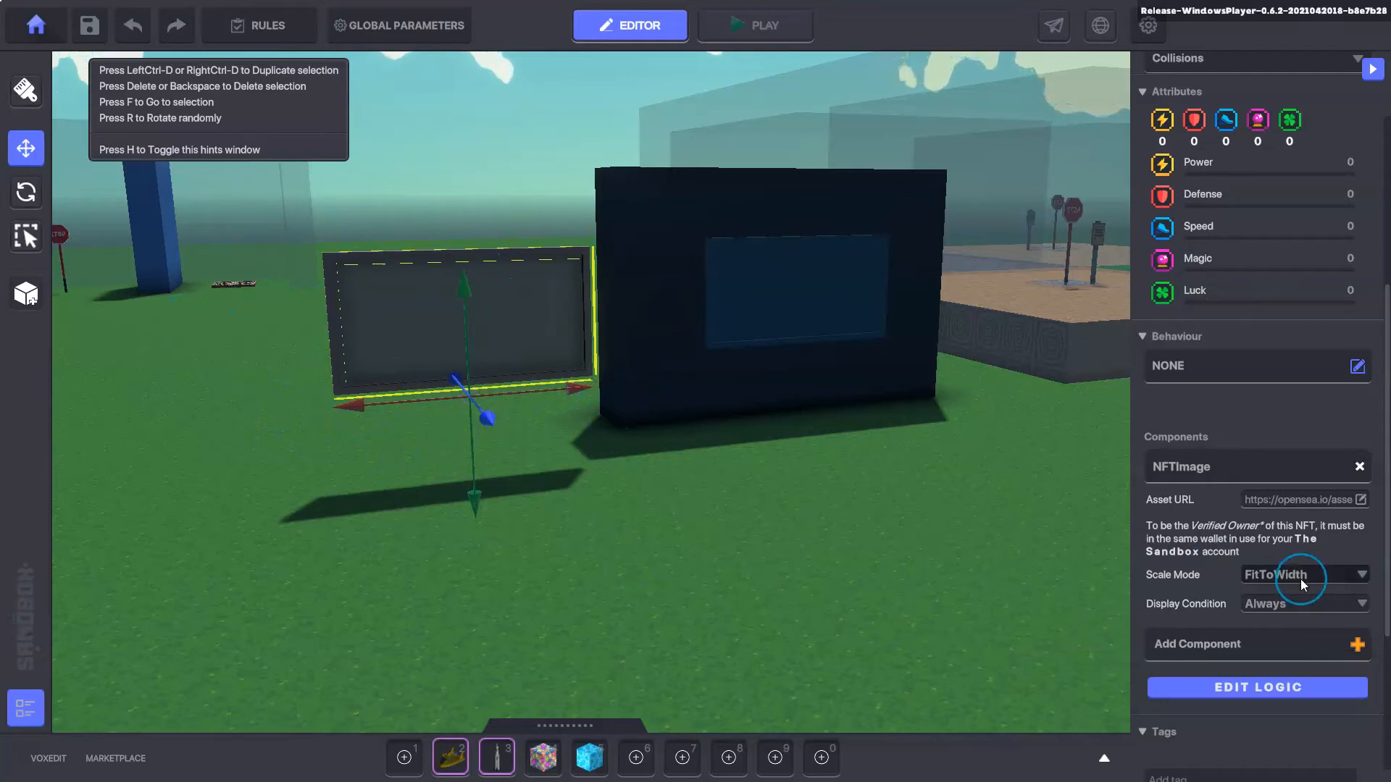
{"action": "left_click", "coordinate": [1304, 574]}
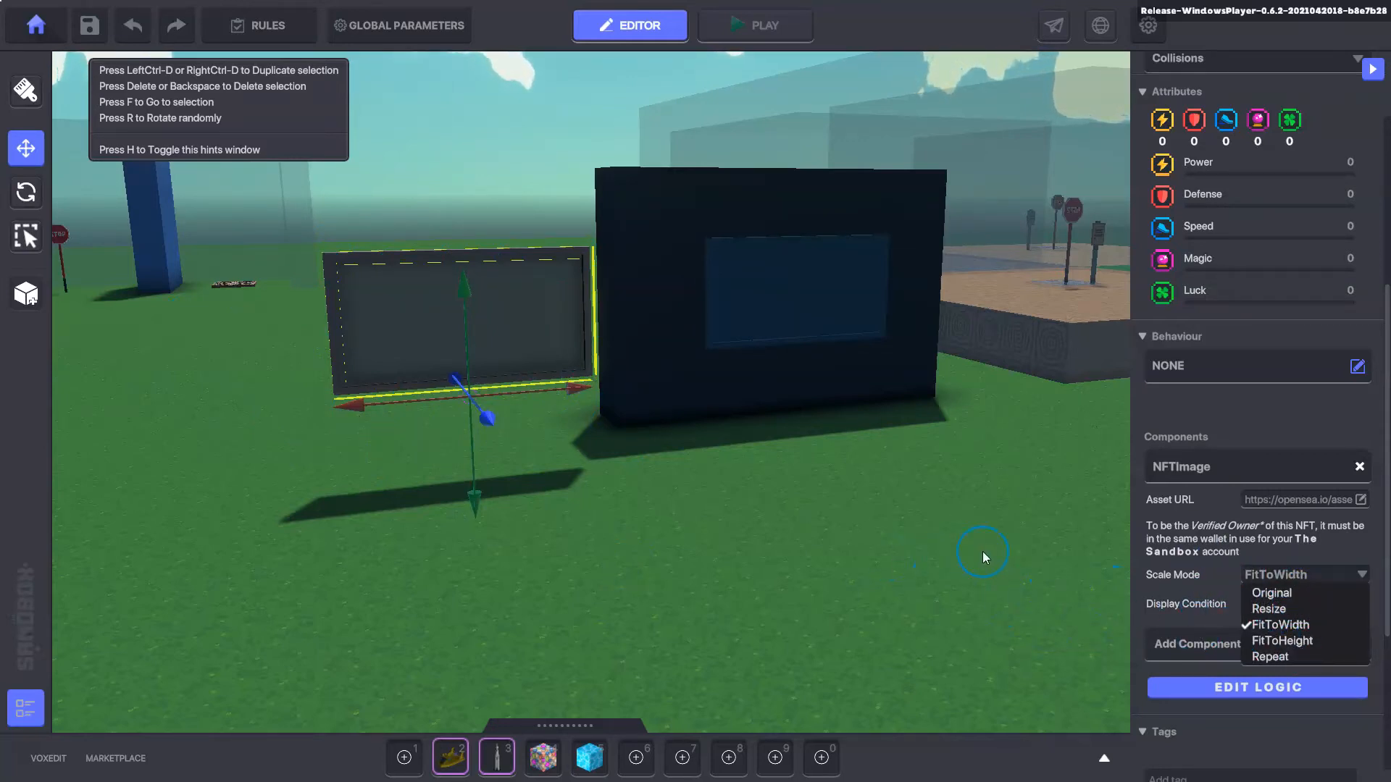
{"action": "left_click", "coordinate": [1281, 626]}
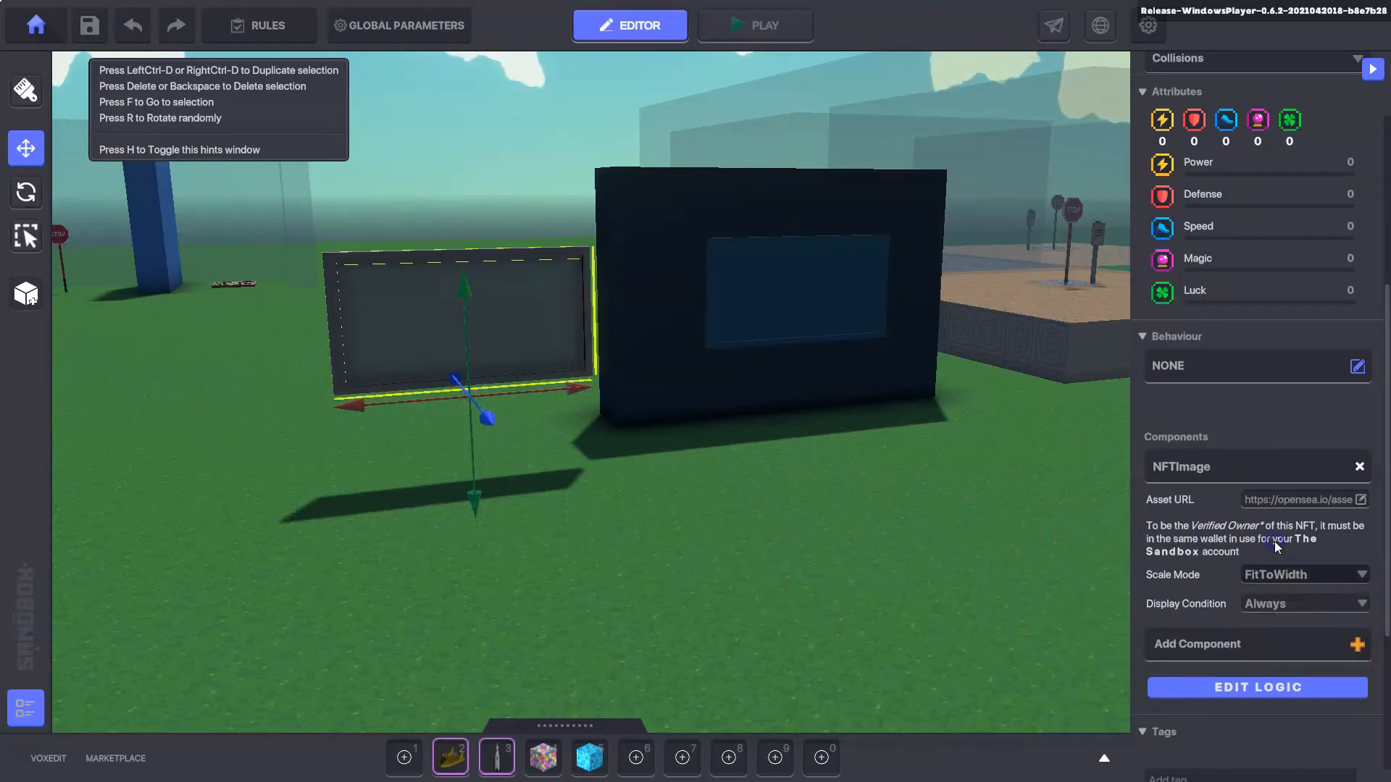
{"action": "left_click", "coordinate": [764, 24]}
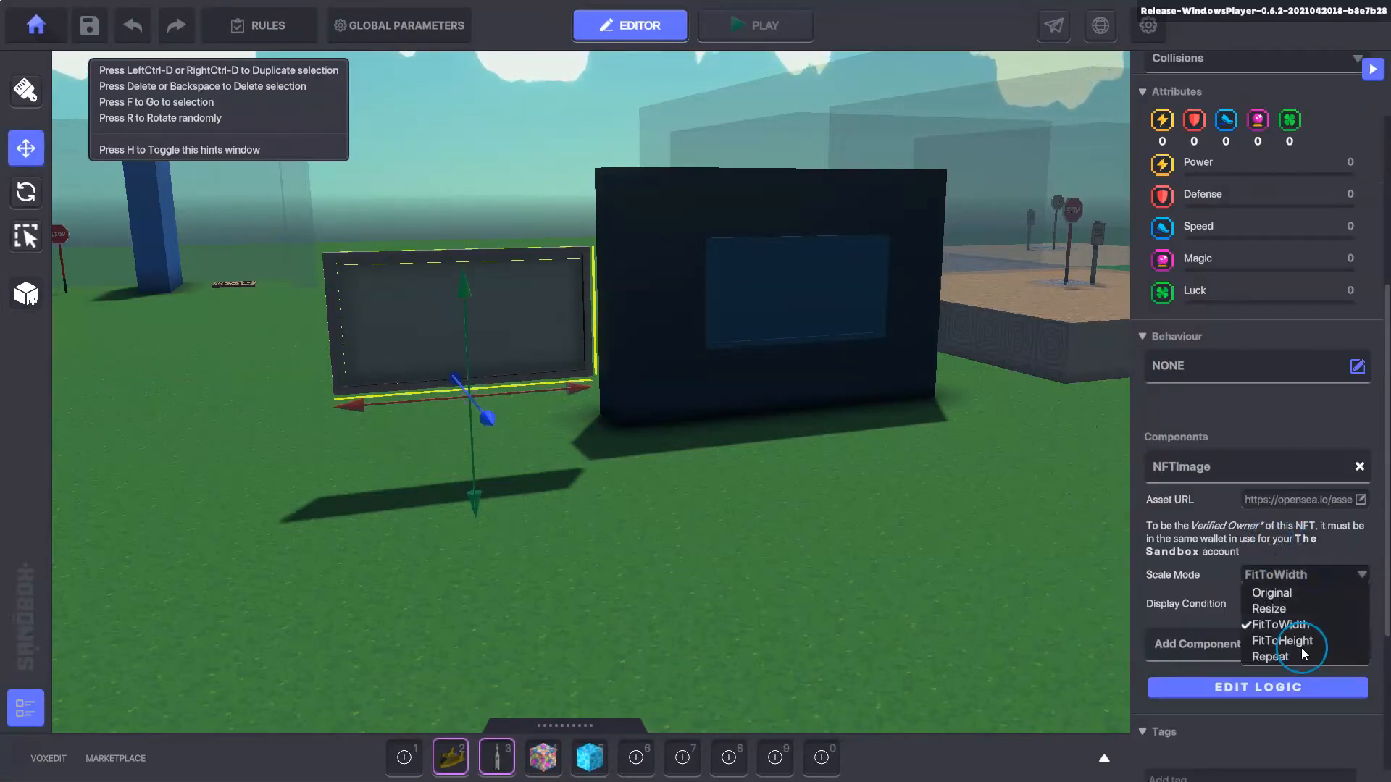
{"action": "left_click", "coordinate": [754, 24]}
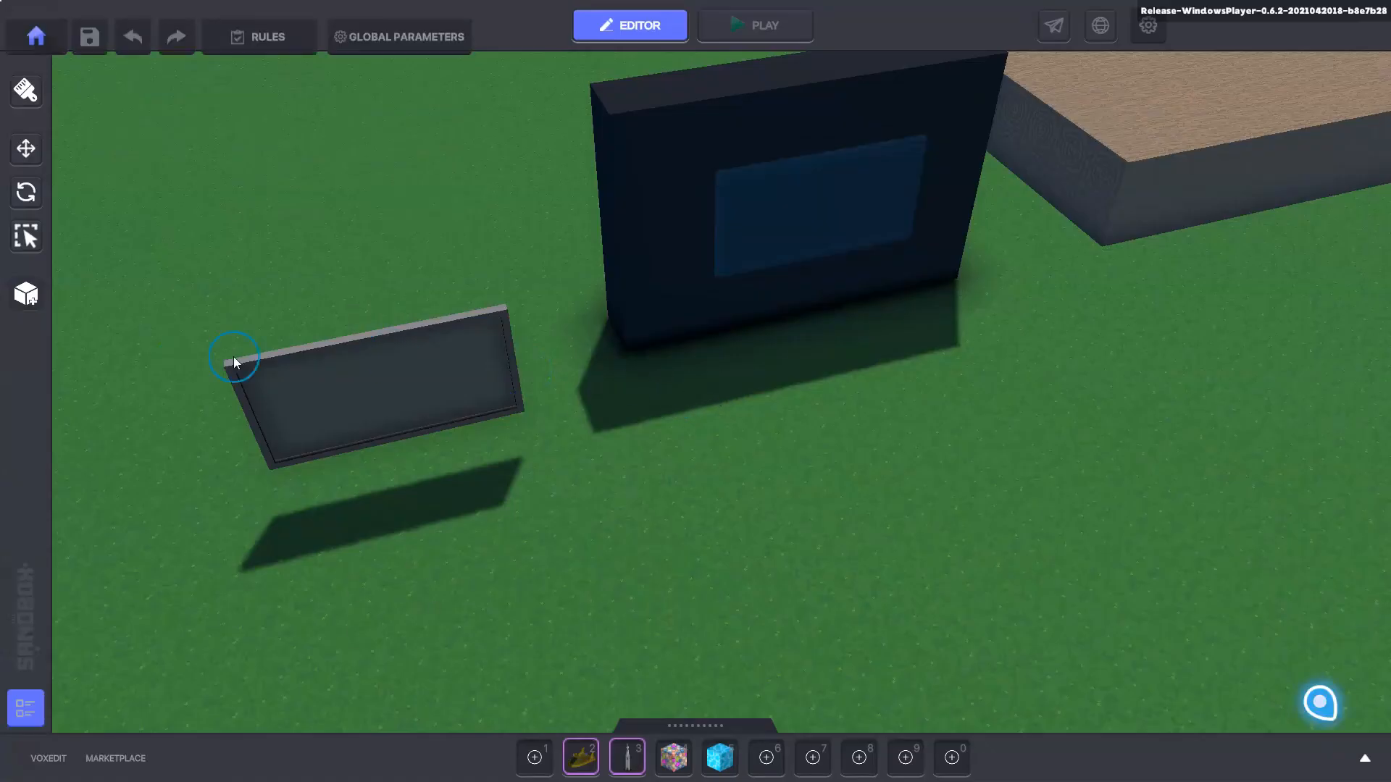
{"action": "left_click", "coordinate": [234, 362]}
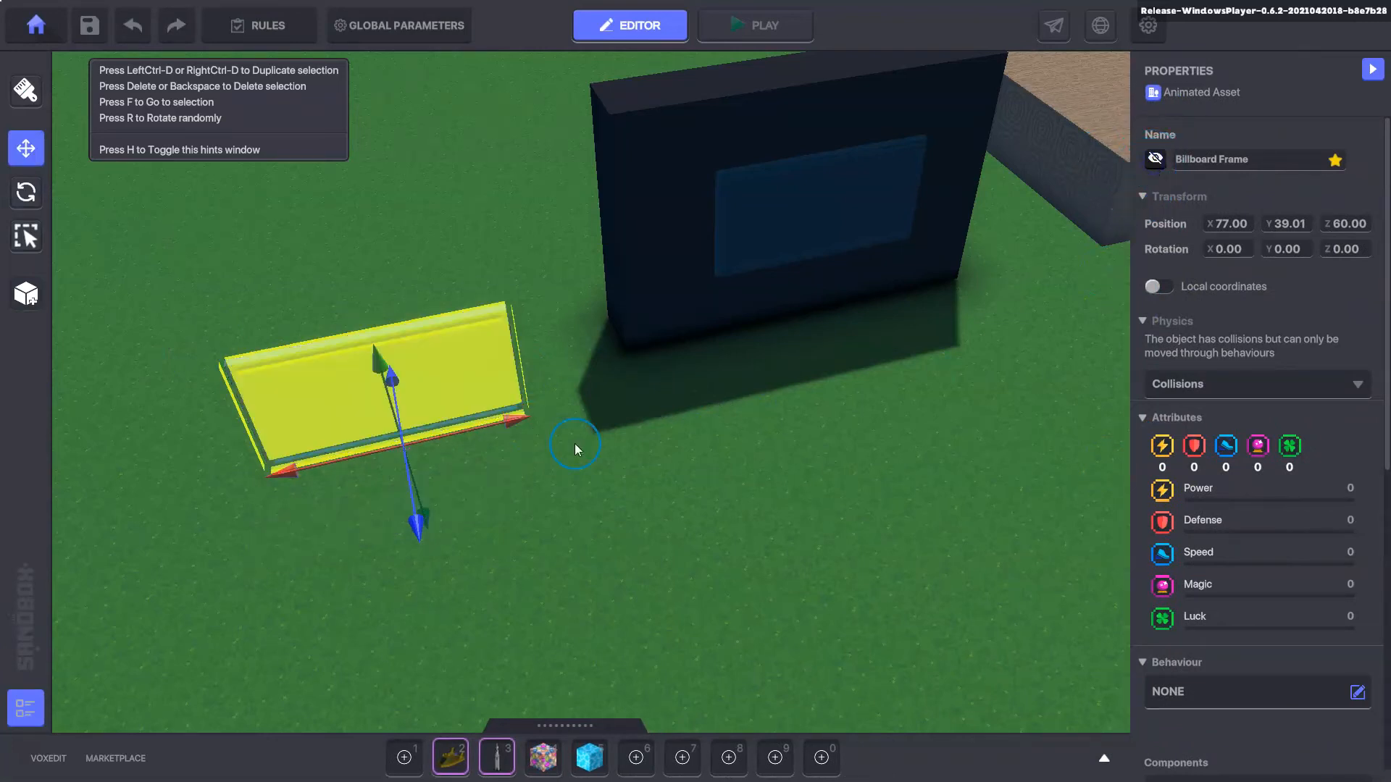
{"action": "left_click", "coordinate": [754, 26]}
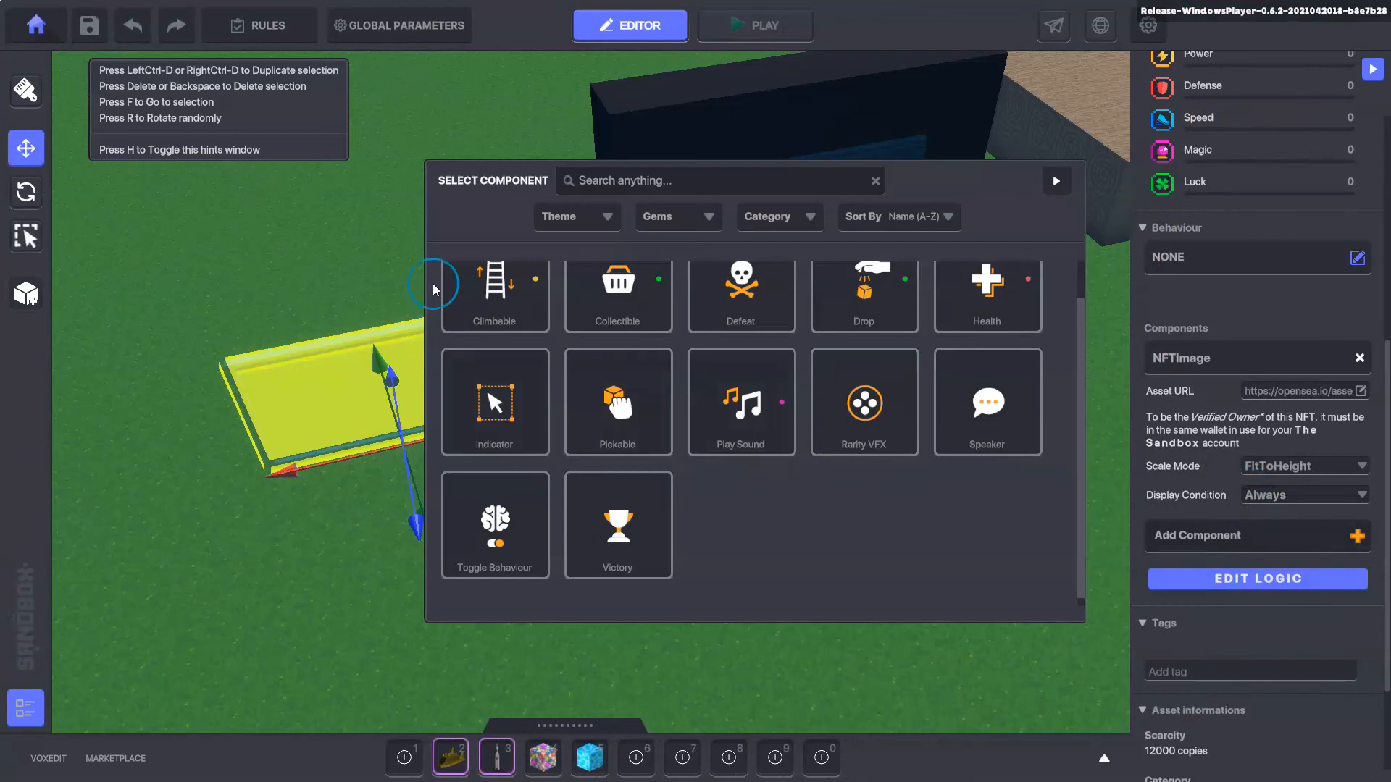
Add an Indicator component with Display Name 'NFT name' and start playtesting the scene
{"action": "left_click", "coordinate": [494, 403]}
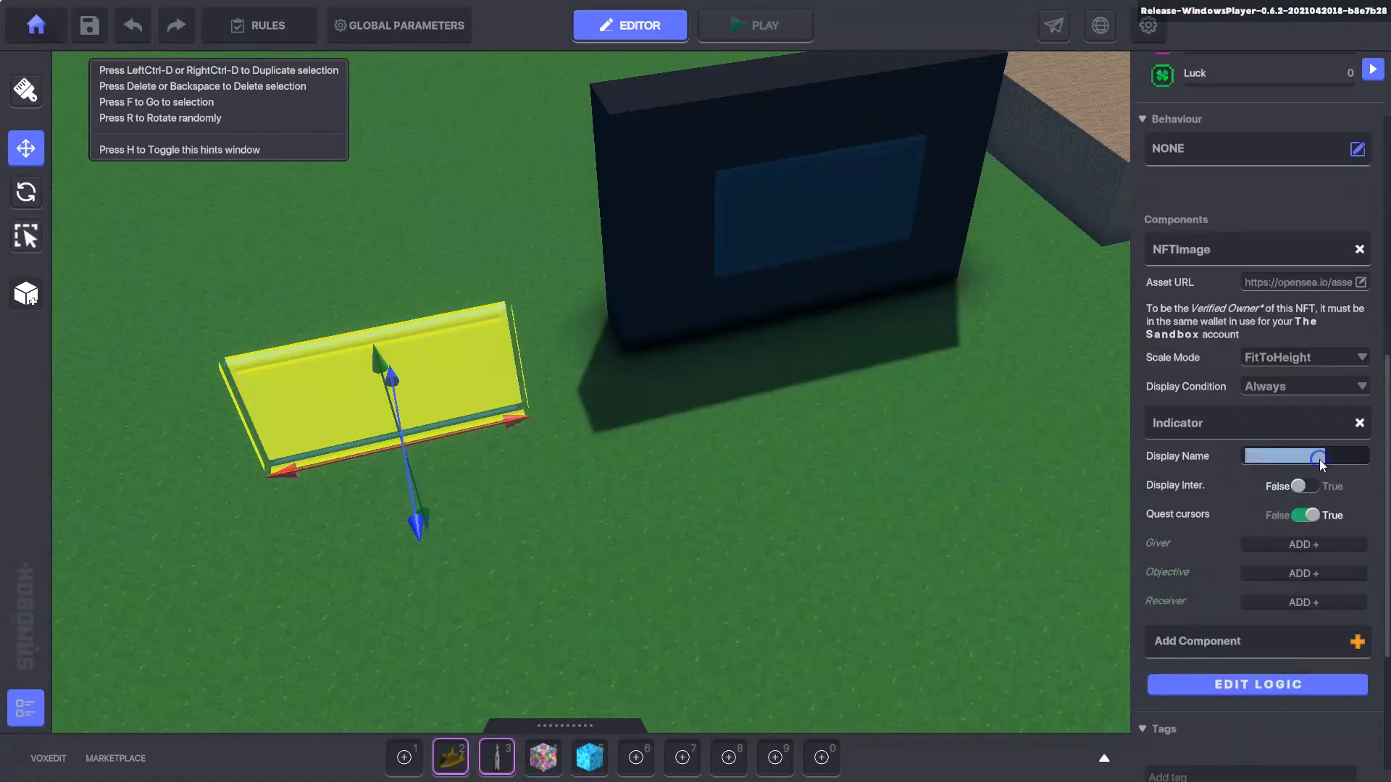
{"action": "type", "text": "NFT name"}
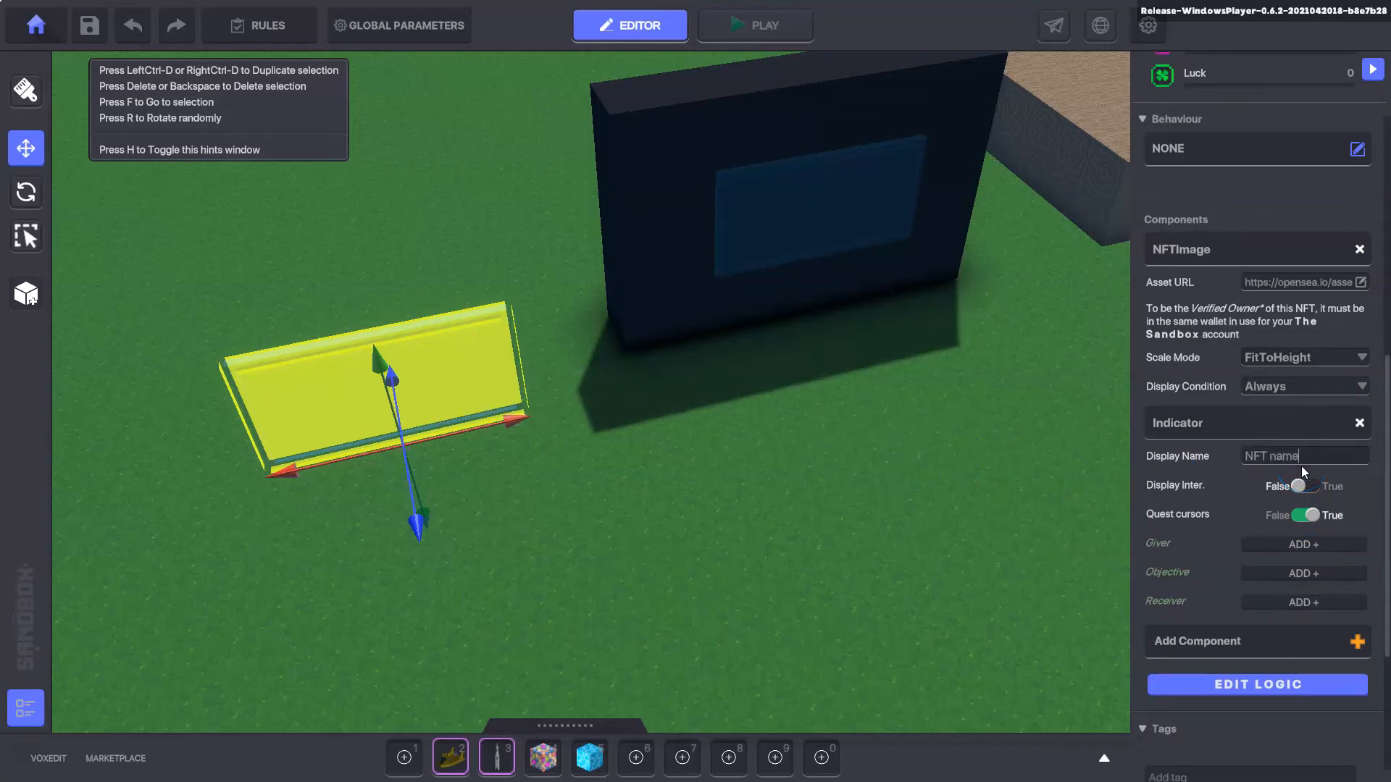
{"action": "left_click", "coordinate": [755, 24]}
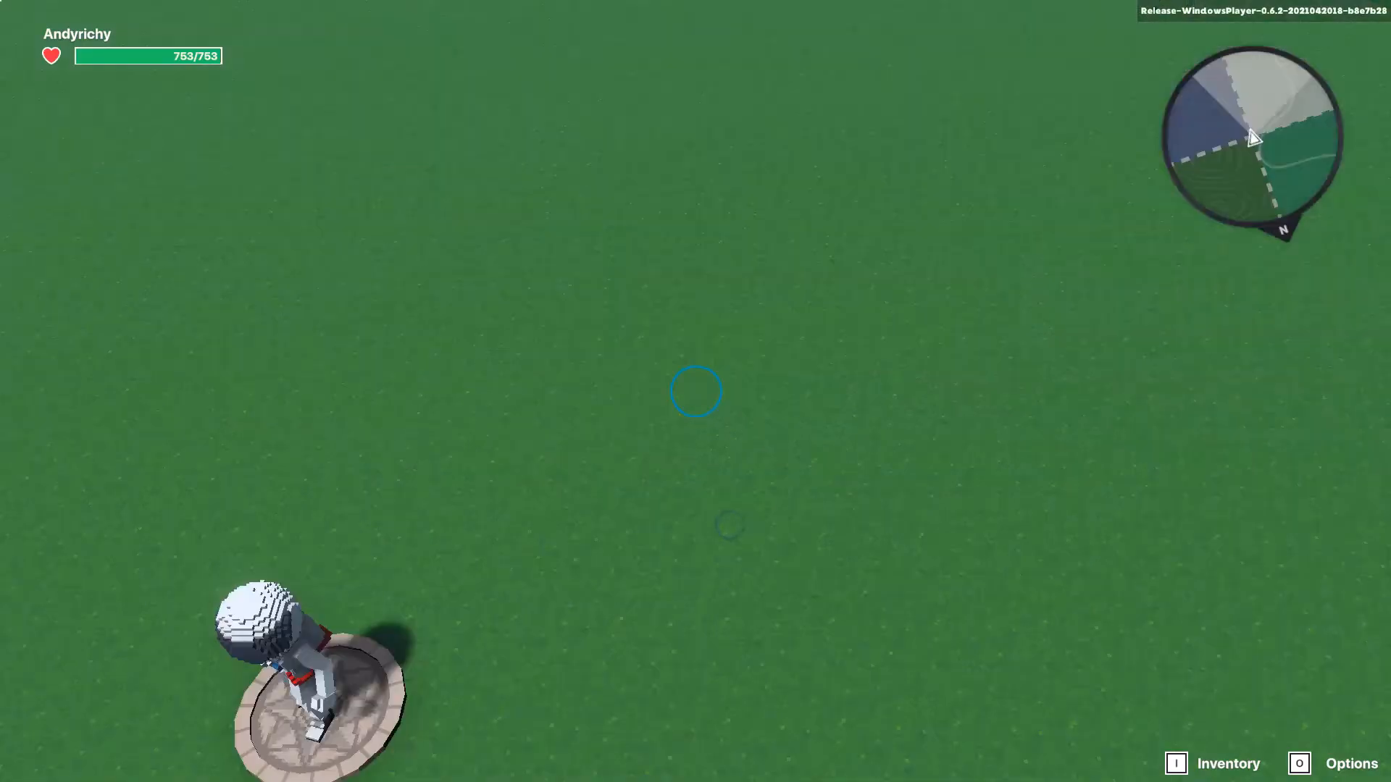